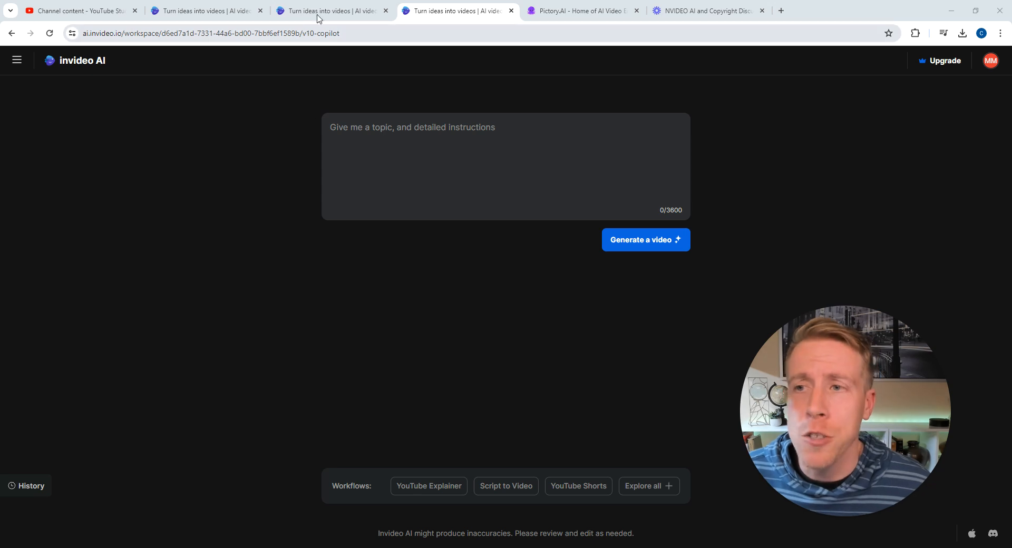
pyautogui.moveTo(330, 11)
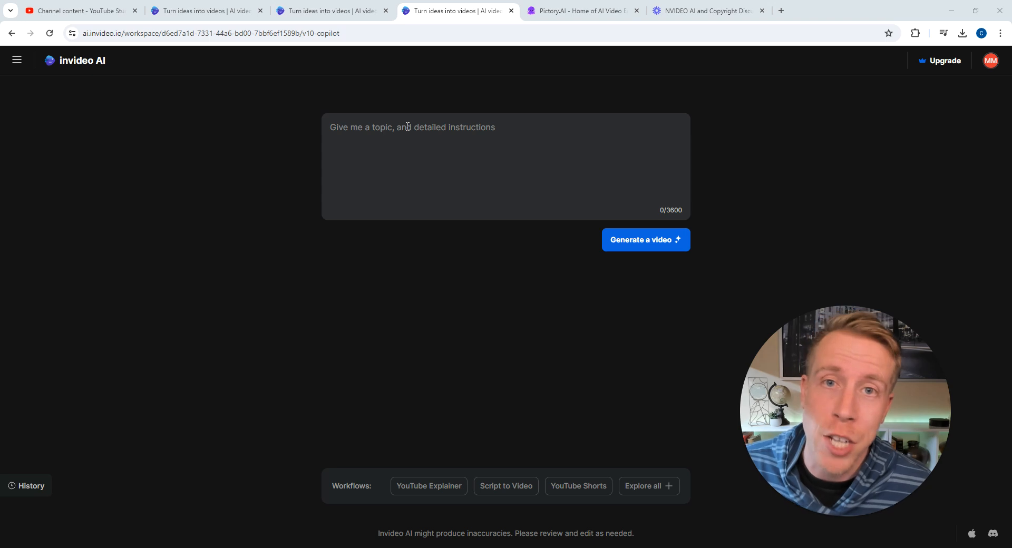
# - Enter the prompt 'can you make a vid youtube' and switch to the generated Mastering YouTube guide video
pyautogui.click(414, 128)
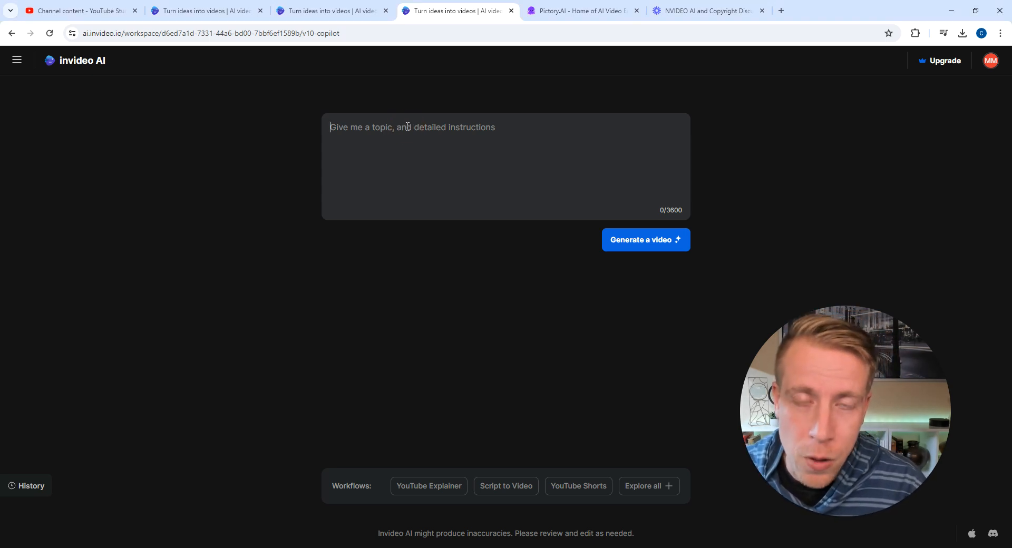
pyautogui.write('can')
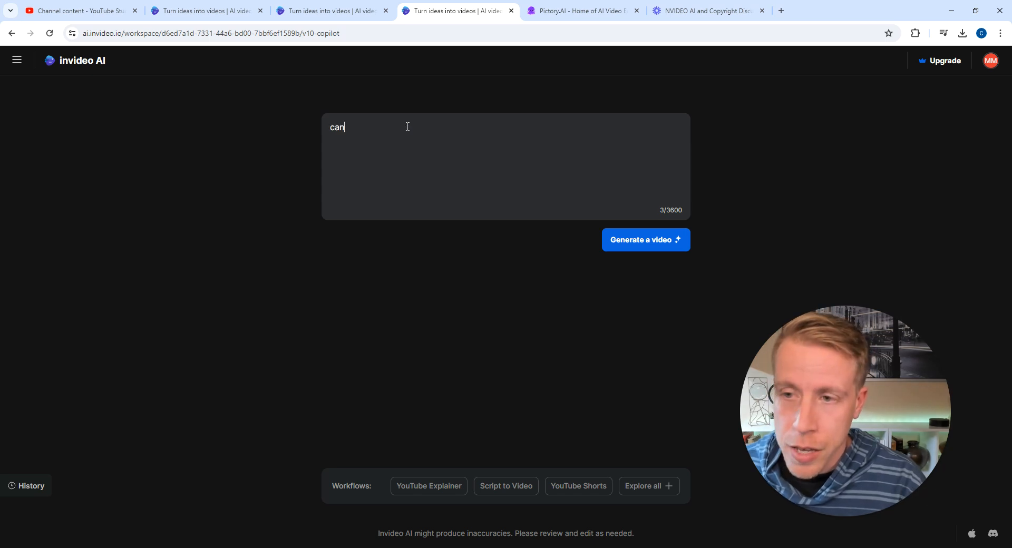
pyautogui.write('you make a video about how to')
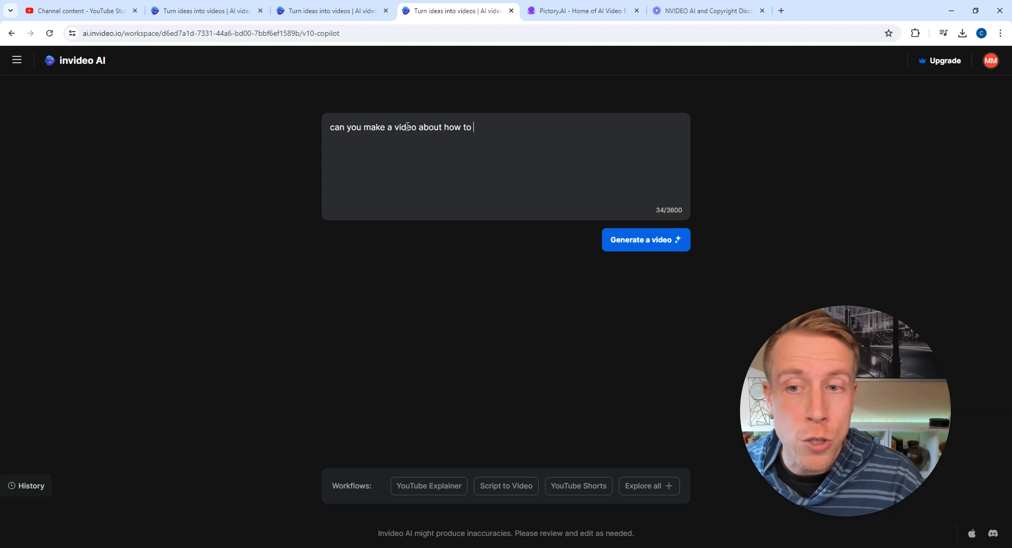
pyautogui.write('youtube')
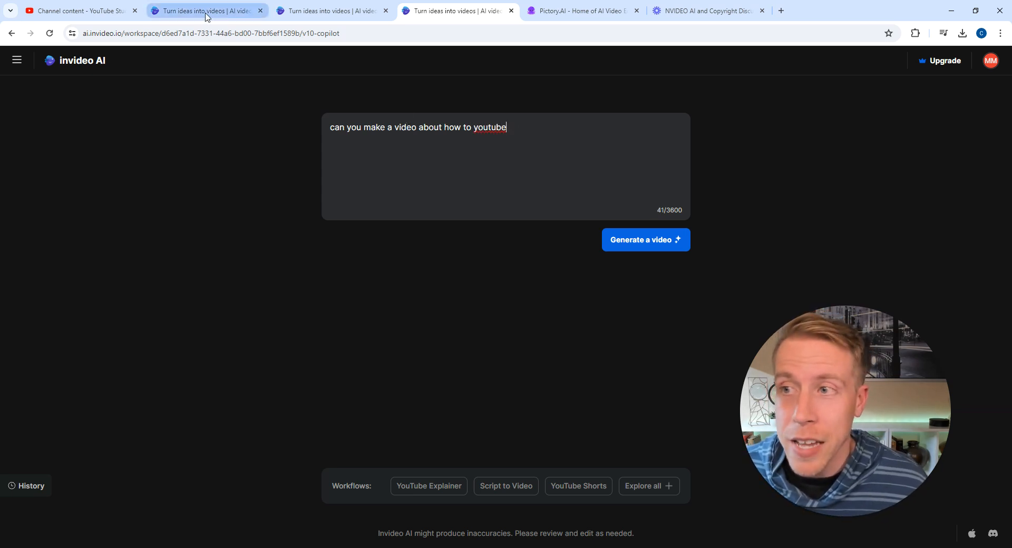
pyautogui.click(645, 240)
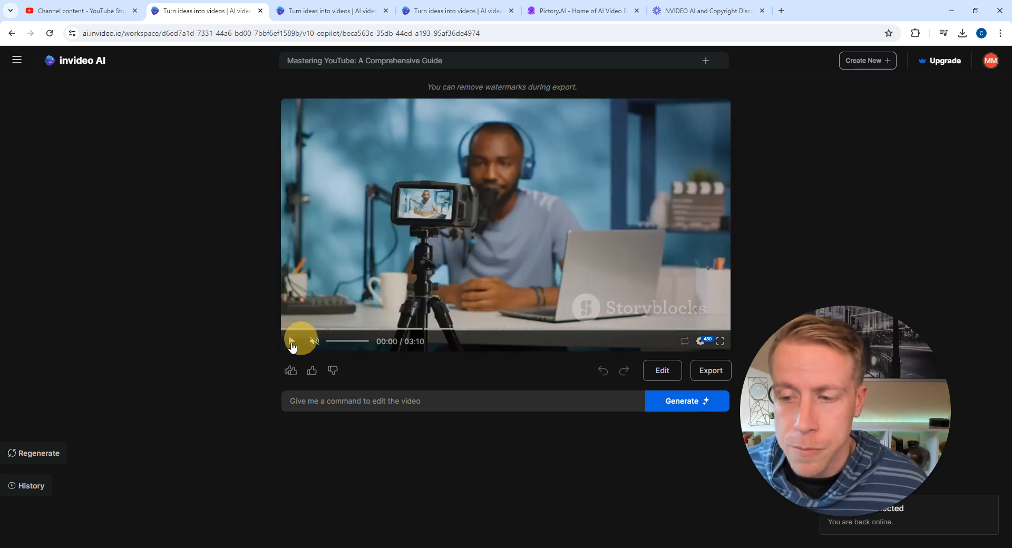
# - Play the Mastering YouTube preview in 480p and pause it at 00:24 on 'Defining Your Channel's Purpose'
pyautogui.click(299, 341)
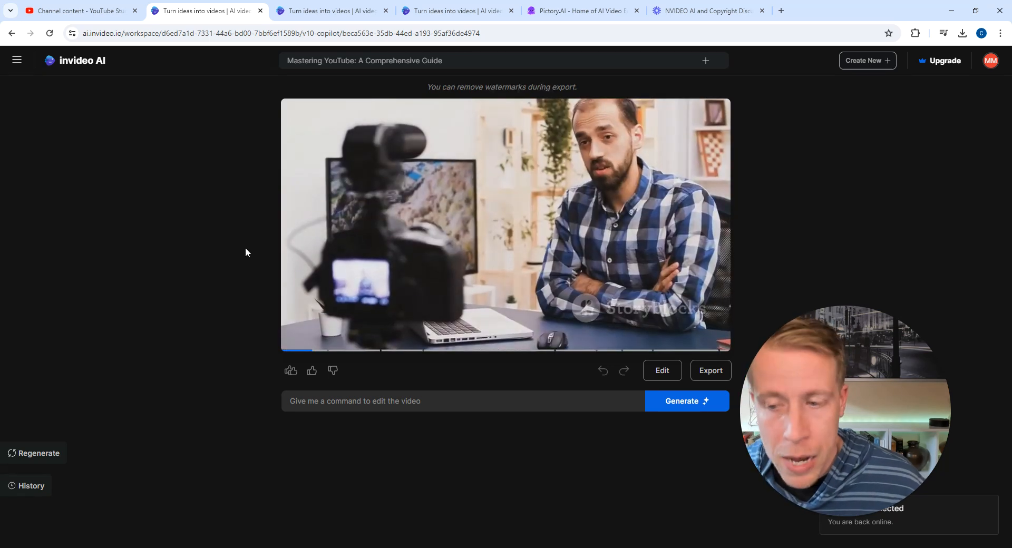
pyautogui.click(505, 225)
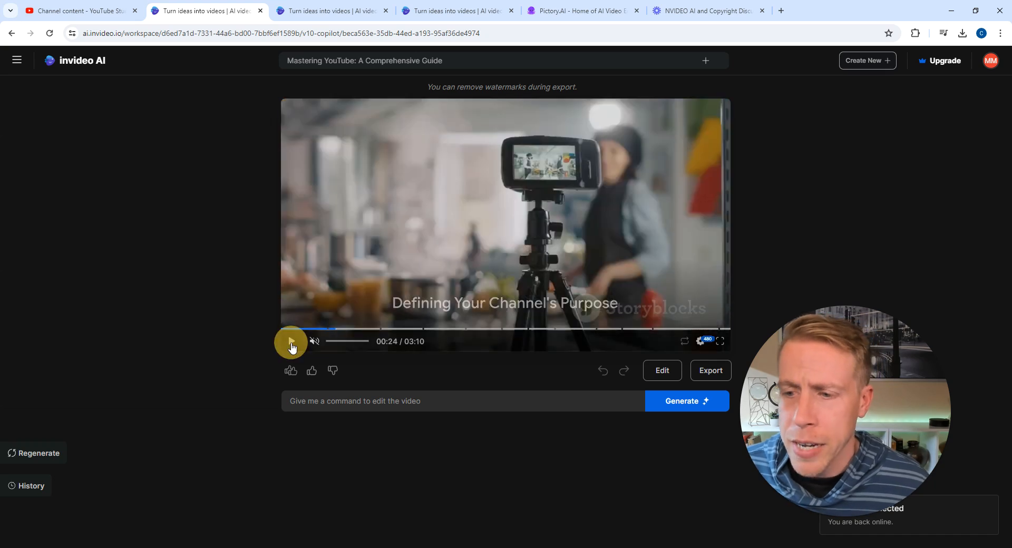
pyautogui.click(291, 341)
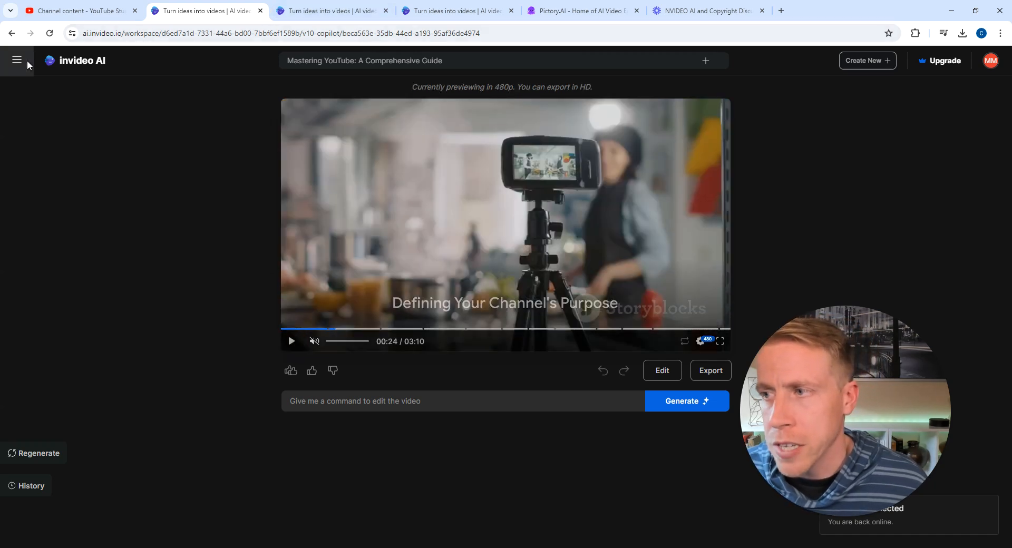
# - Return to the workspace home via the navigation panel and reload it to refresh the project and export lists
pyautogui.click(17, 60)
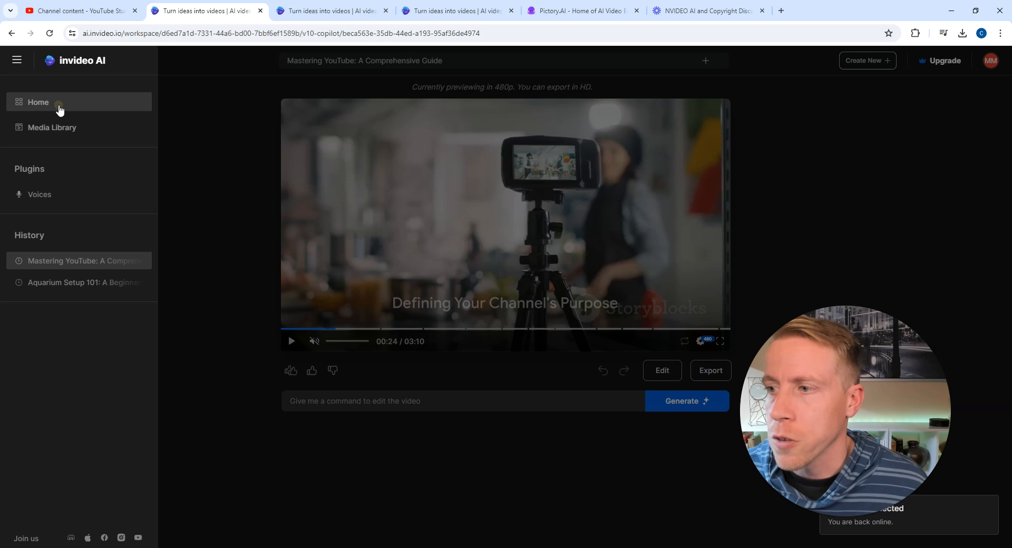
pyautogui.click(38, 102)
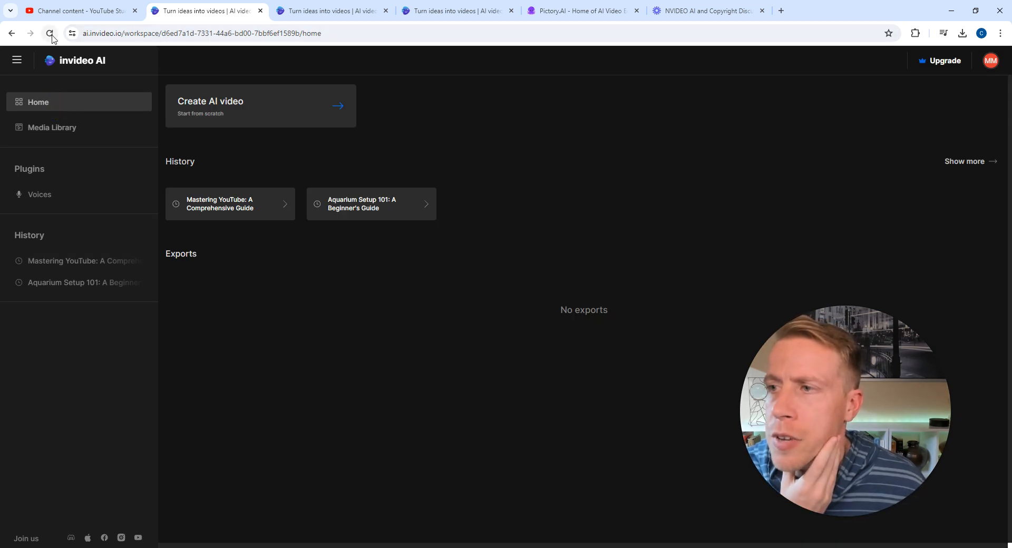
pyautogui.click(50, 33)
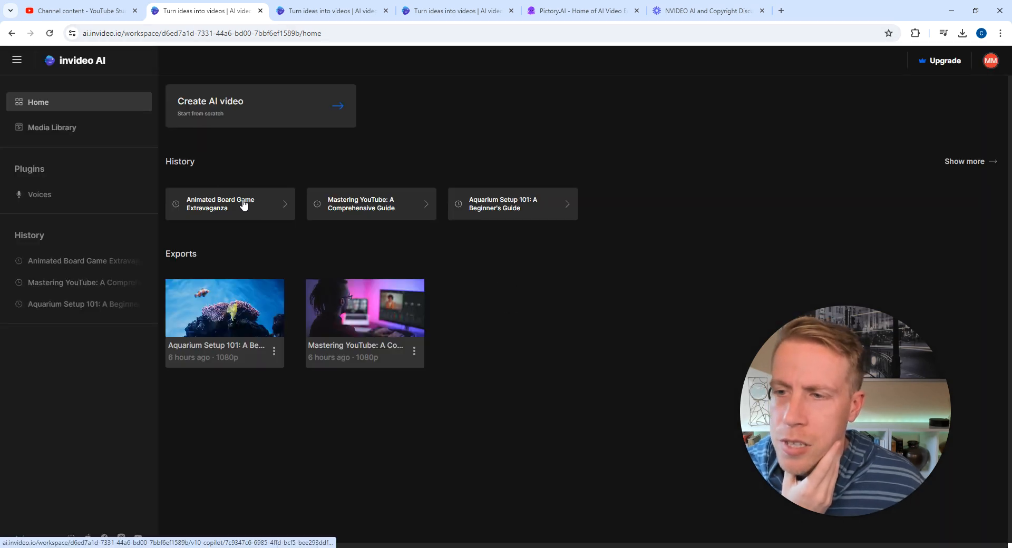
# - Open the Animated Board Game Extravaganza project from History
pyautogui.click(230, 204)
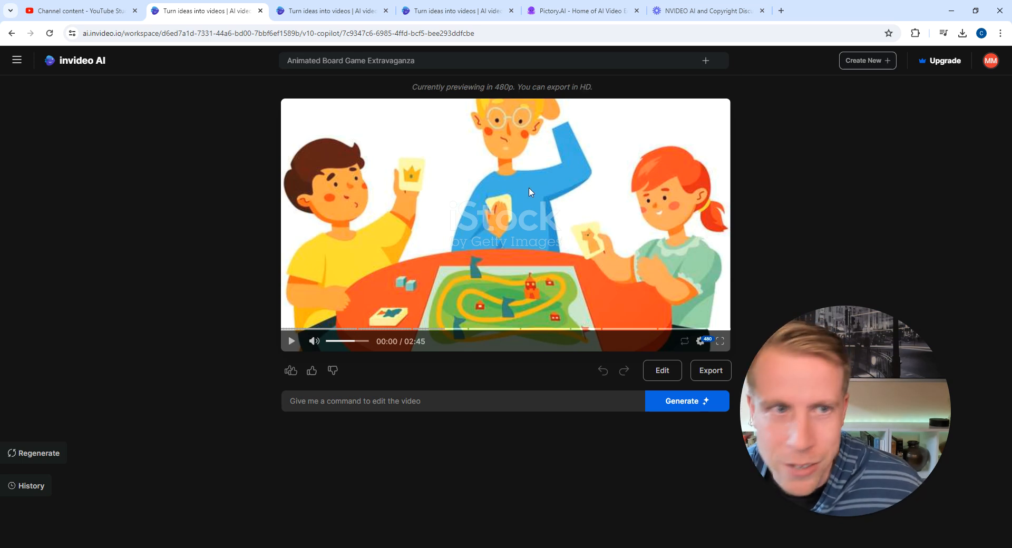
pyautogui.moveTo(337, 355)
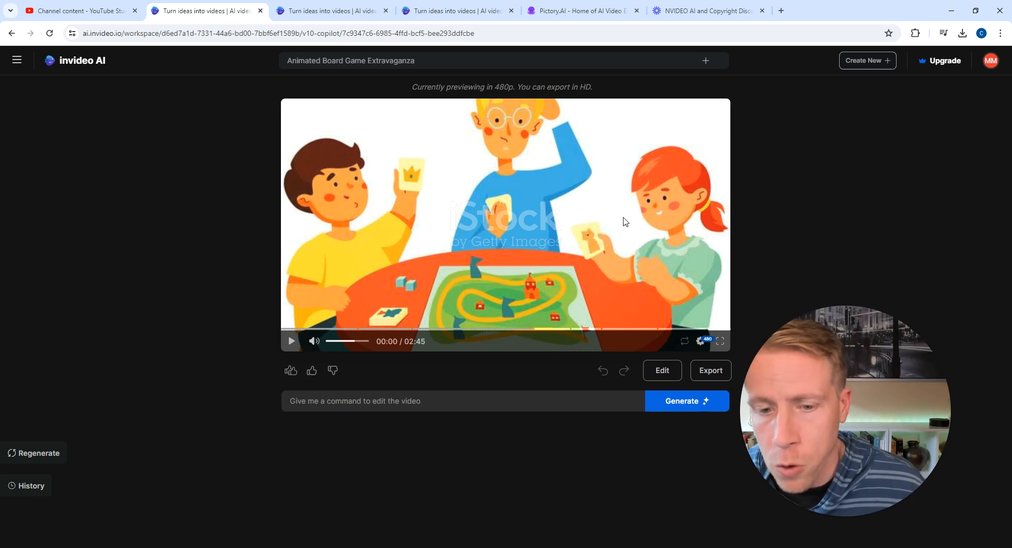
pyautogui.moveTo(760, 326)
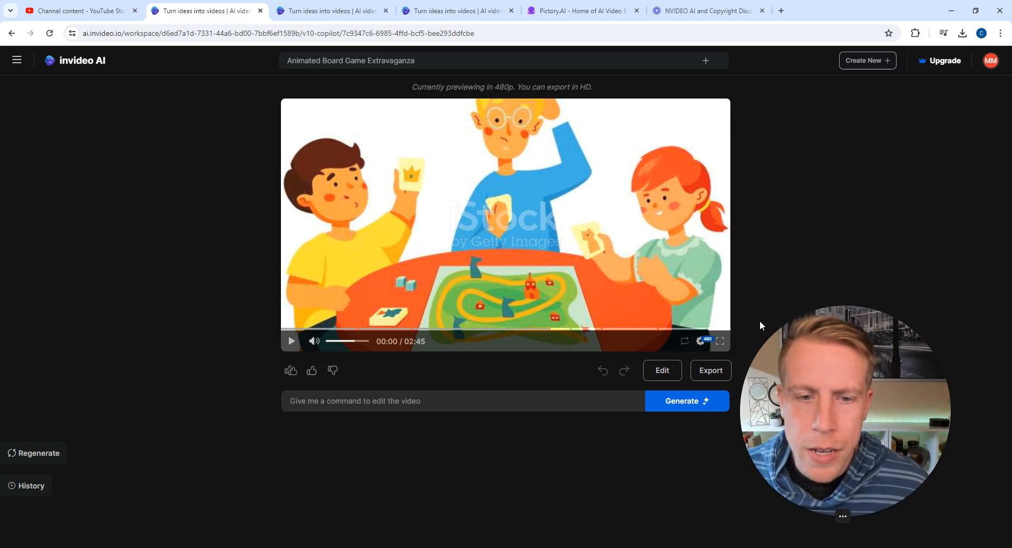
pyautogui.moveTo(702, 348)
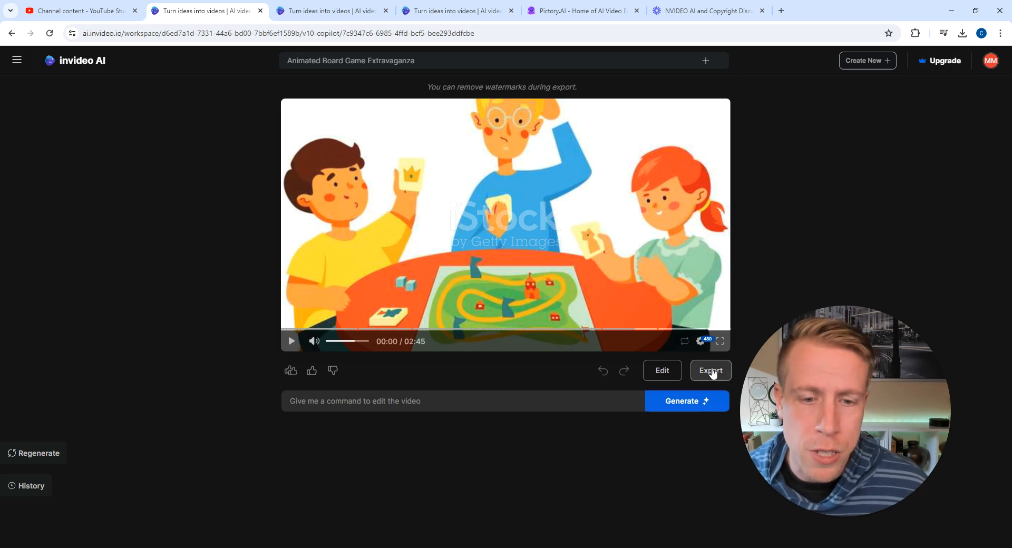
pyautogui.click(710, 370)
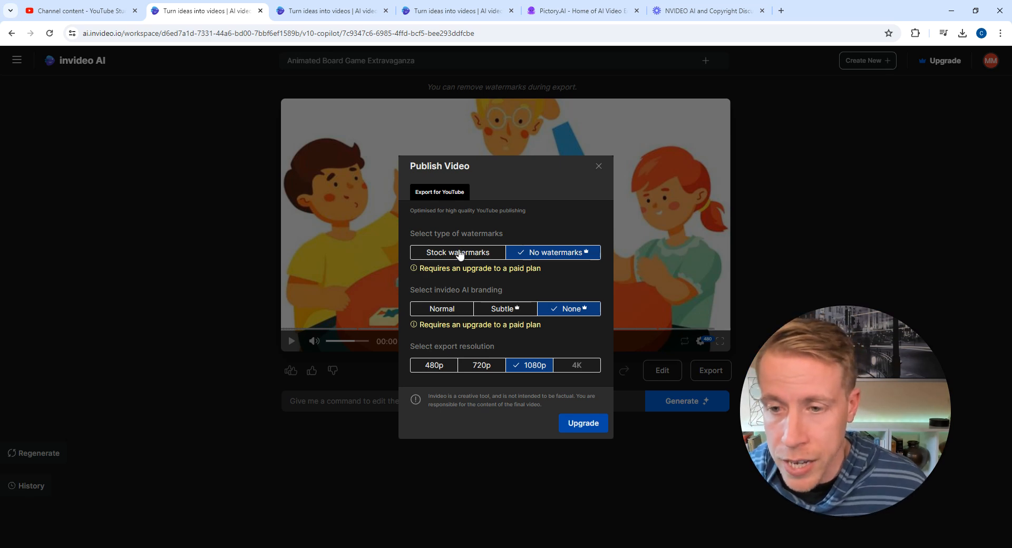
pyautogui.click(457, 252)
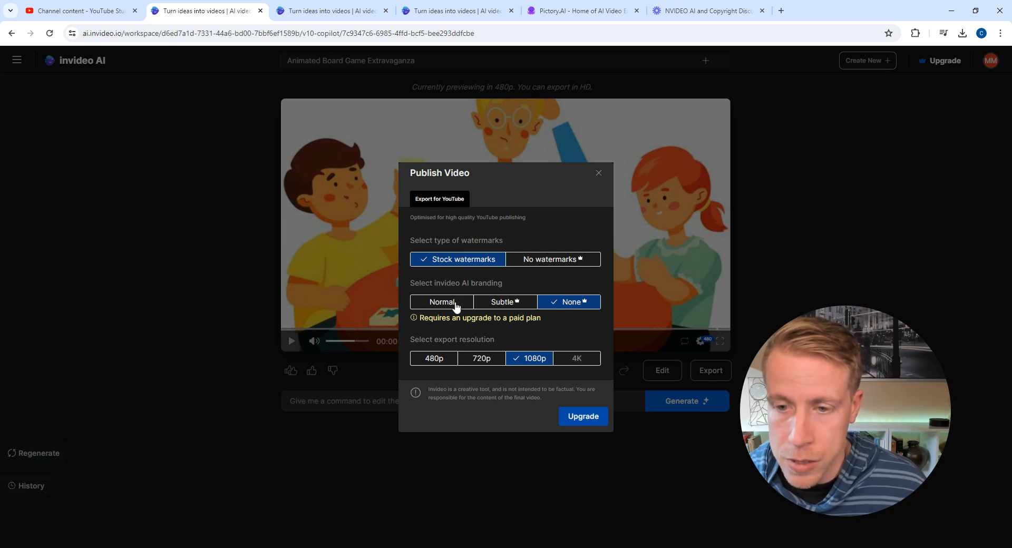
pyautogui.click(442, 302)
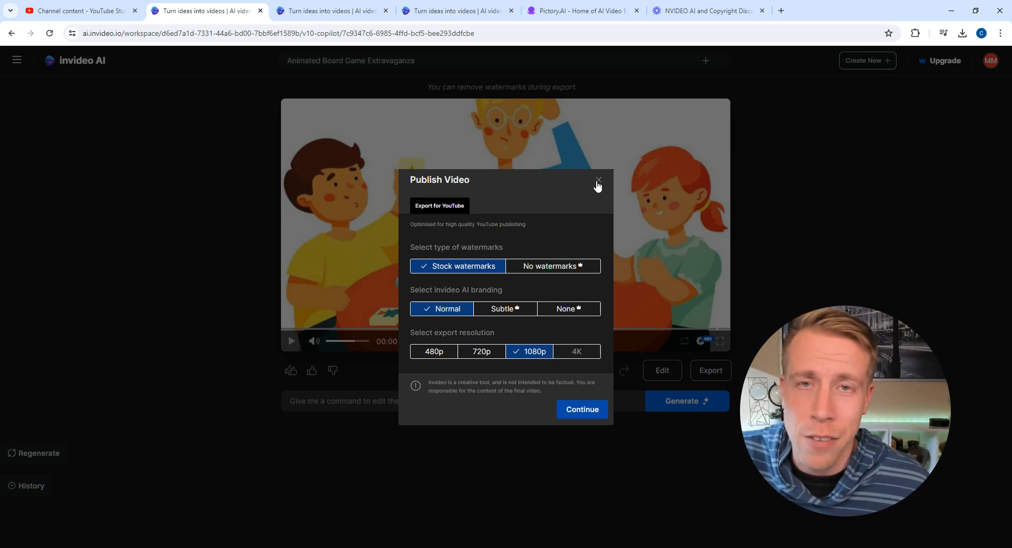
pyautogui.click(597, 180)
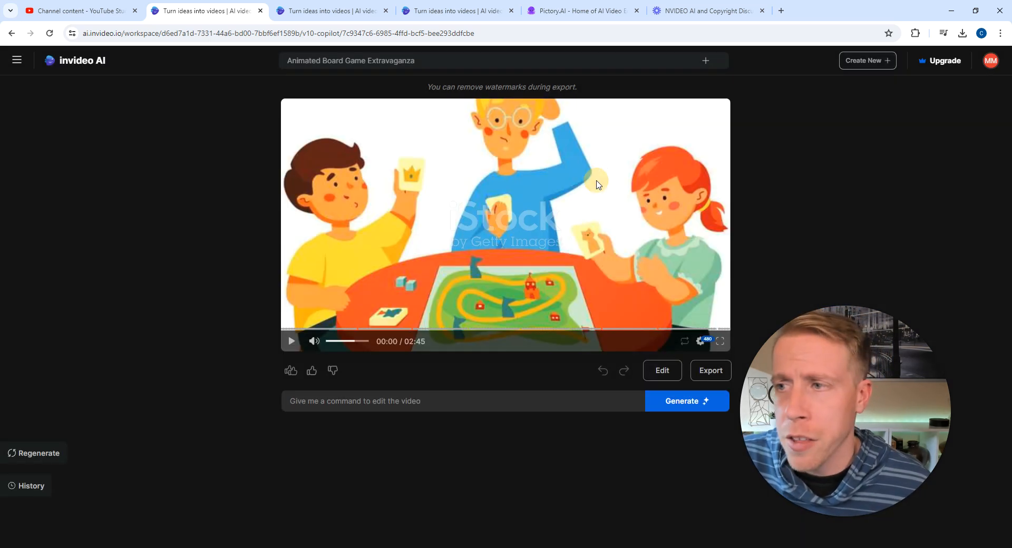
pyautogui.moveTo(737, 167)
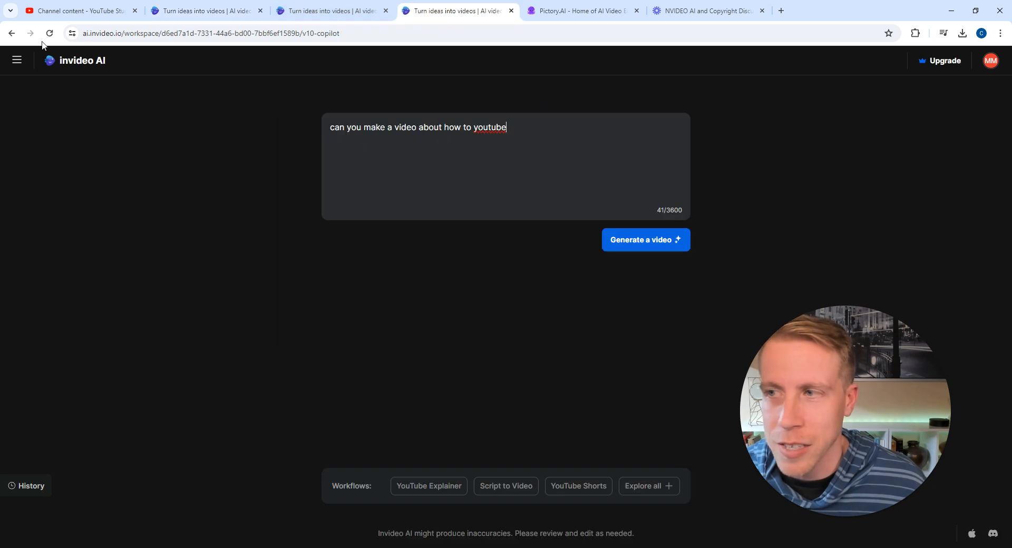
# - Go back twice in the browser to reach invideo's public AI Video Generator page
pyautogui.click(11, 33)
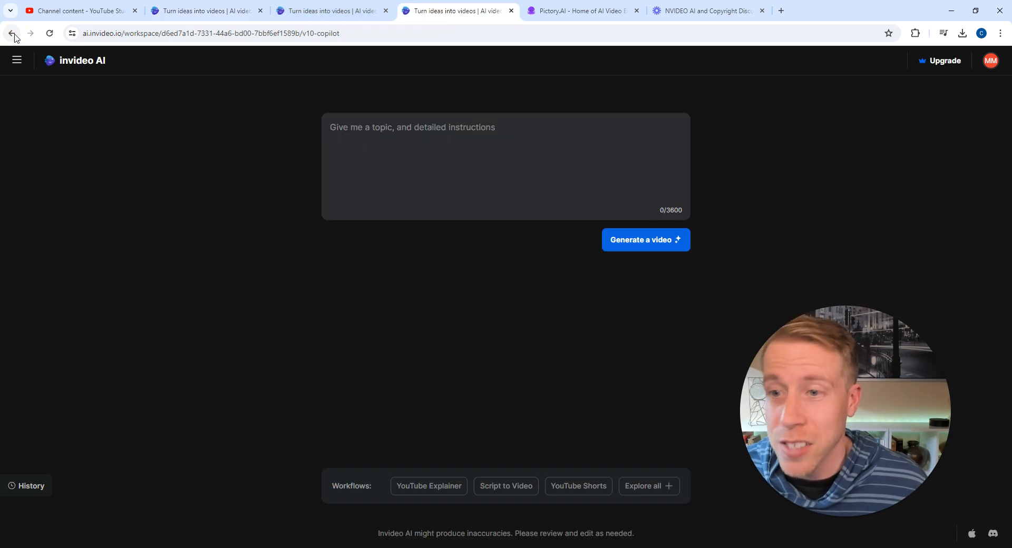
pyautogui.click(10, 32)
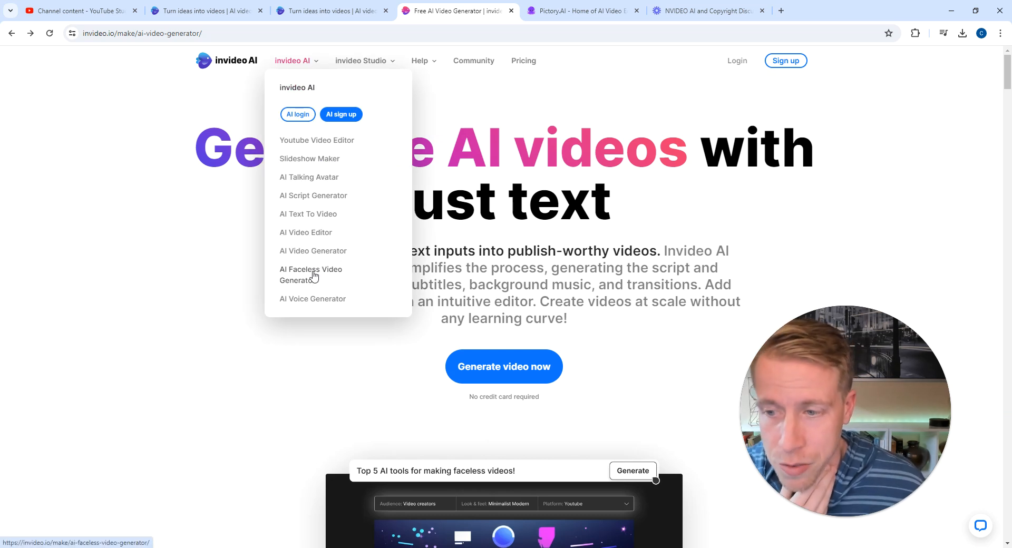
pyautogui.click(312, 300)
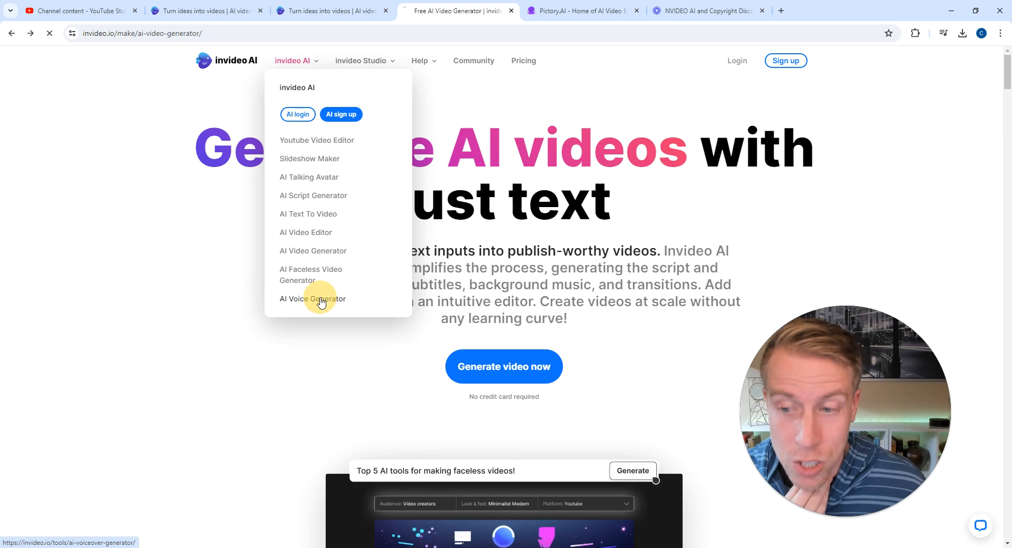
pyautogui.click(313, 299)
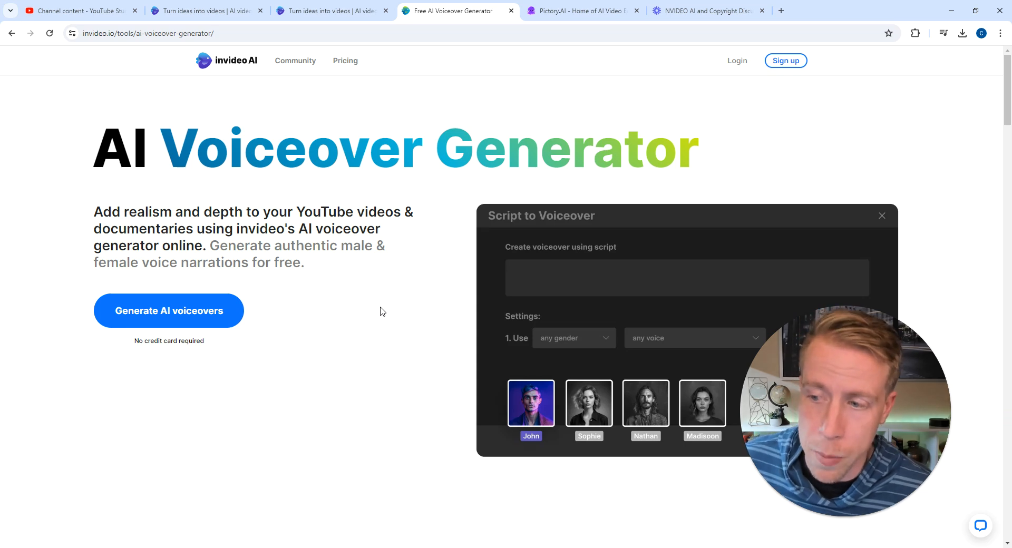
pyautogui.moveTo(346, 286)
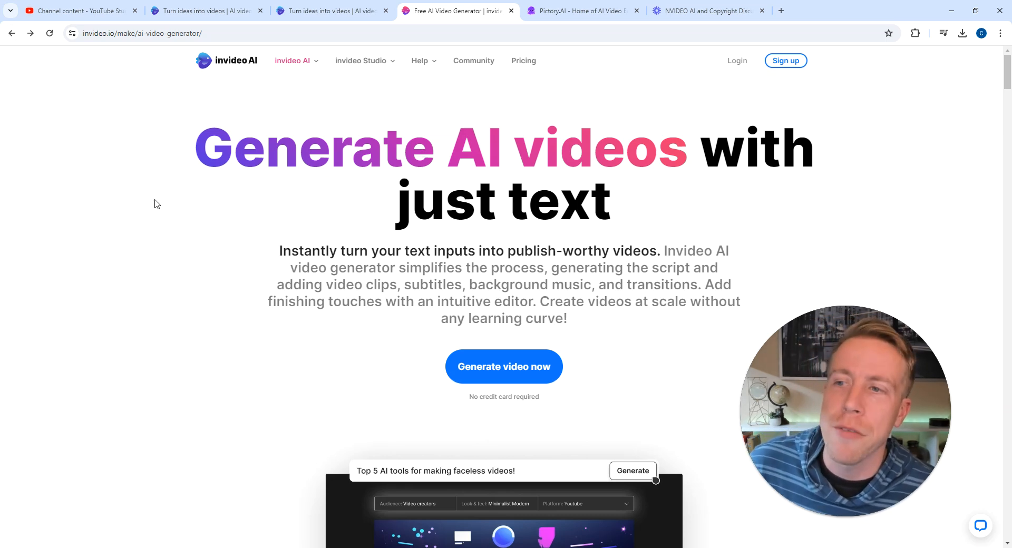
pyautogui.moveTo(287, 89)
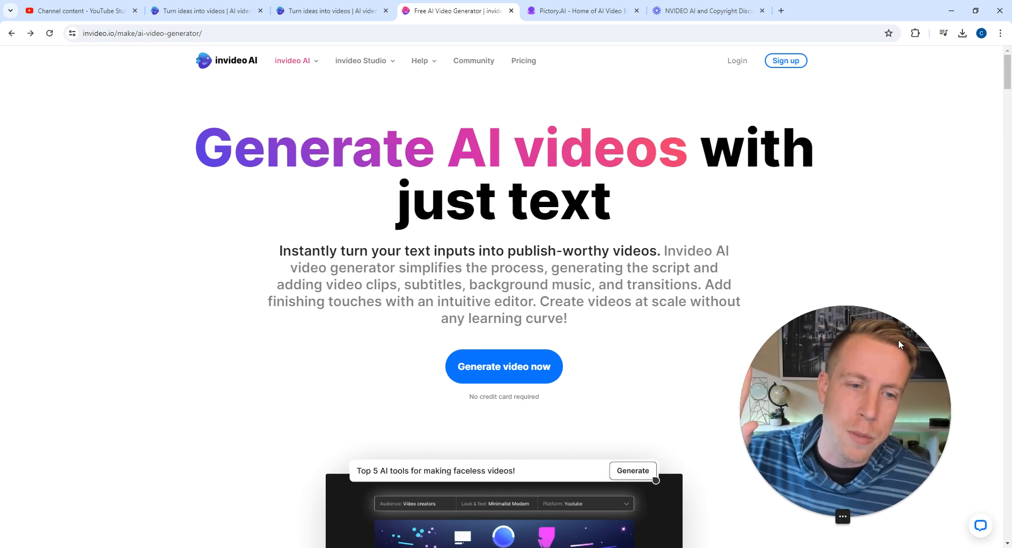
pyautogui.moveTo(843, 411); pyautogui.dragTo(329, 240)
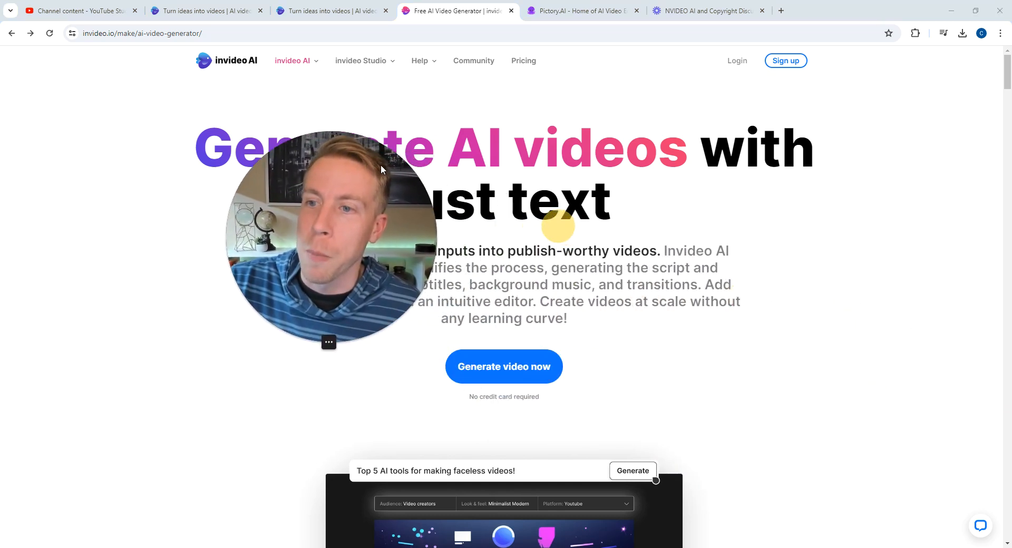